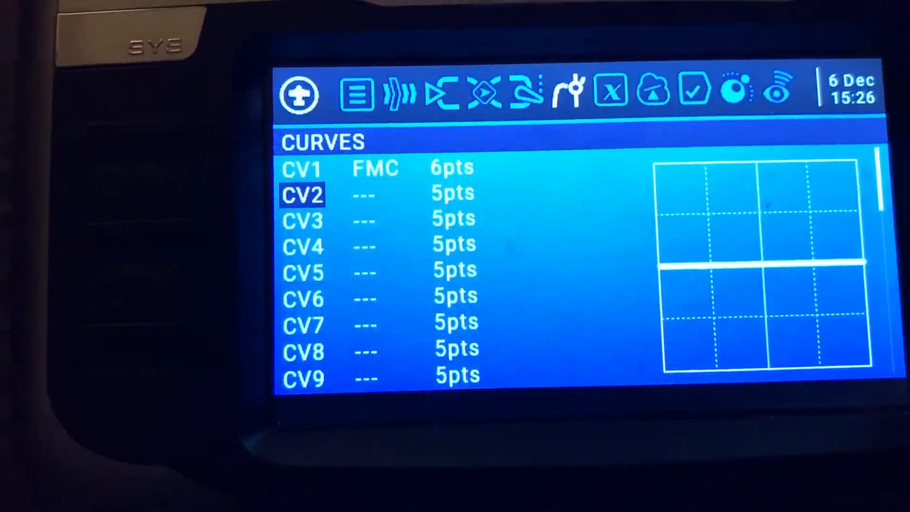
- Bring up curve CV2 in the curve editor
{"action": "left_click", "coordinate": [301, 195]}
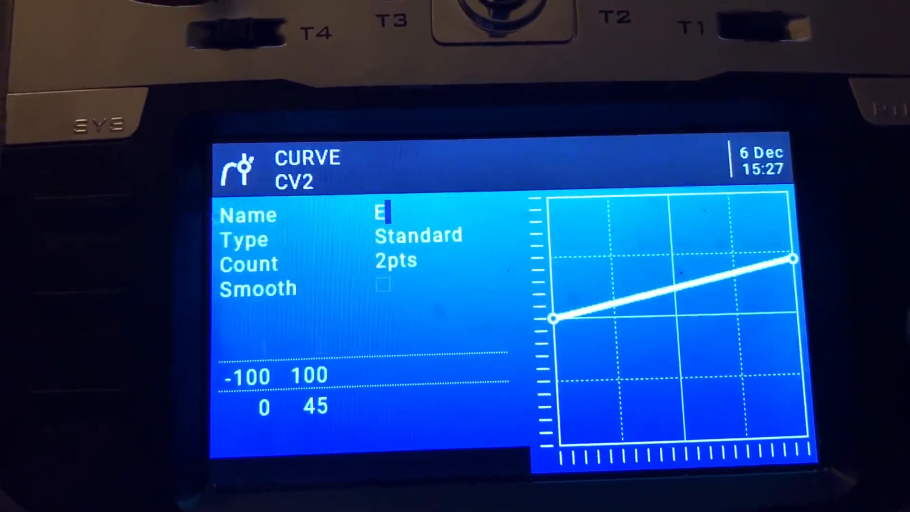
- Add the letter 'e' to the curve name
{"action": "type", "text": "e"}
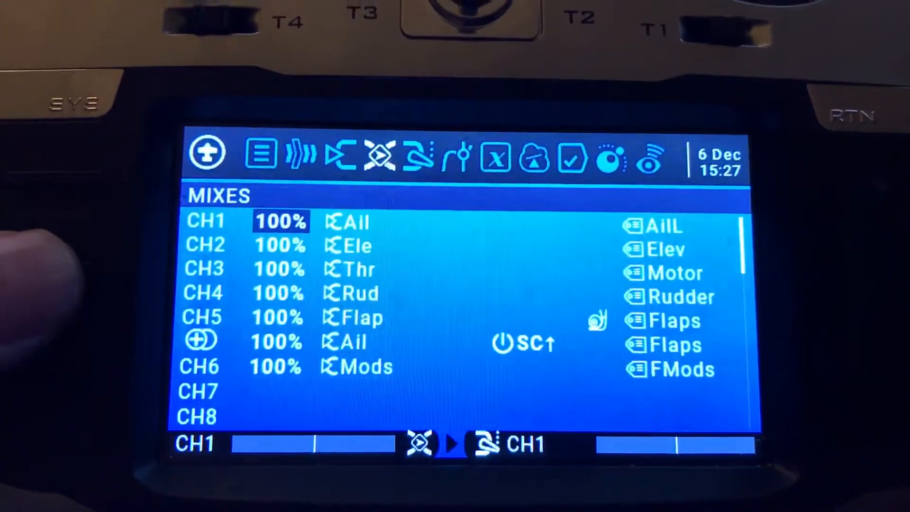
- Show the inputs list scrolled down to empty slots 11 through 19
{"action": "left_click", "coordinate": [333, 166]}
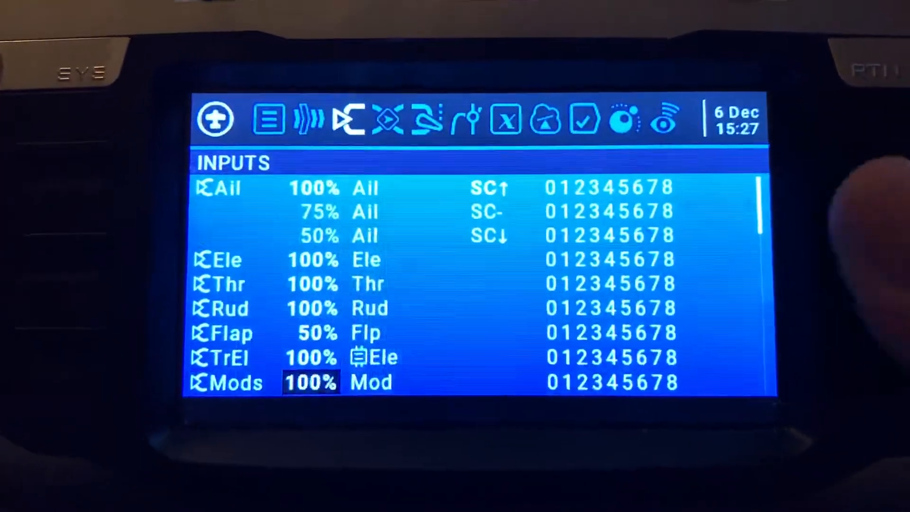
{"action": "scroll", "scroll_direction": "down", "scroll_amount": 3}
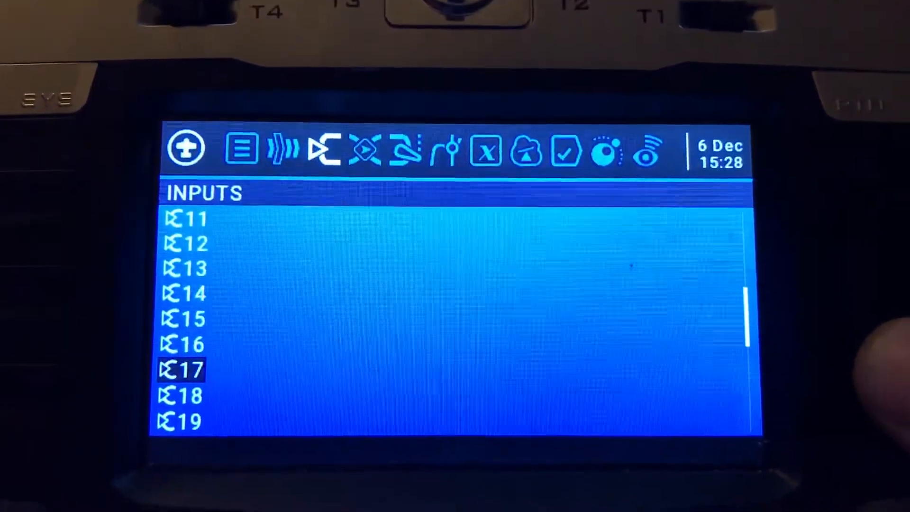
- Create a new input in empty slot 17 and start its name
{"action": "left_click", "coordinate": [183, 371]}
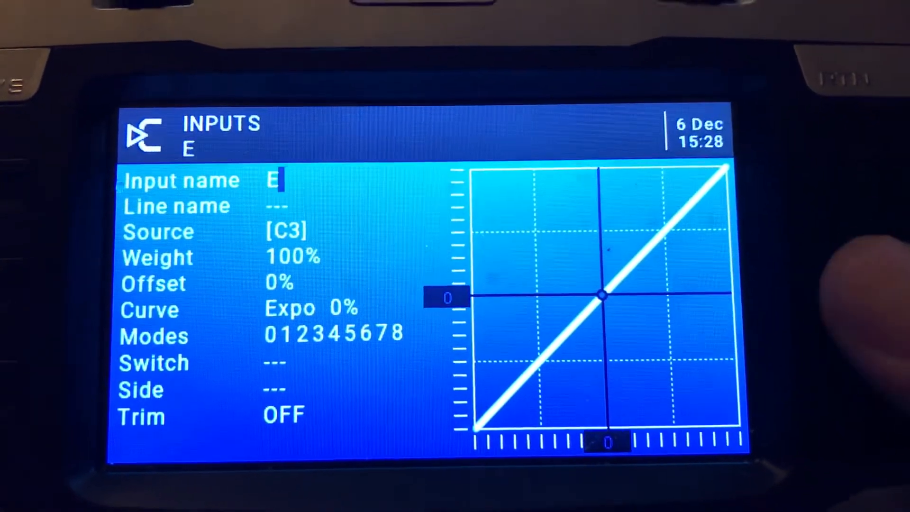
{"action": "type", "text": "j"}
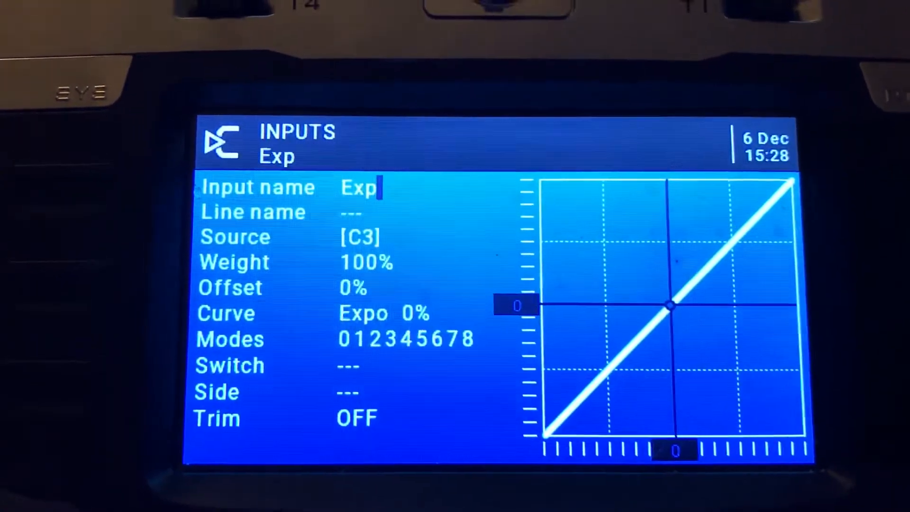
- Continue entering the input name toward 'Expp'
{"action": "type", "text": "c"}
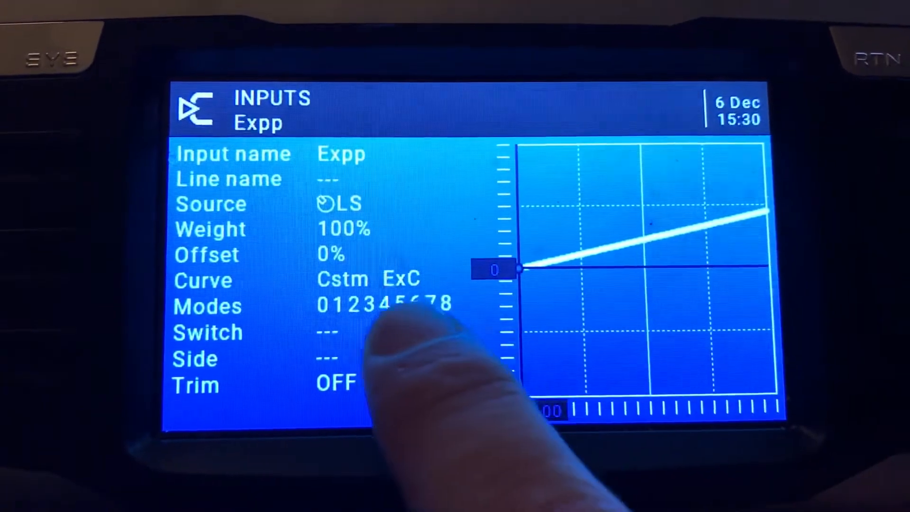
- Leave the input editor and reach the outputs list with CH6 named FMd
{"action": "left_click", "coordinate": [398, 279]}
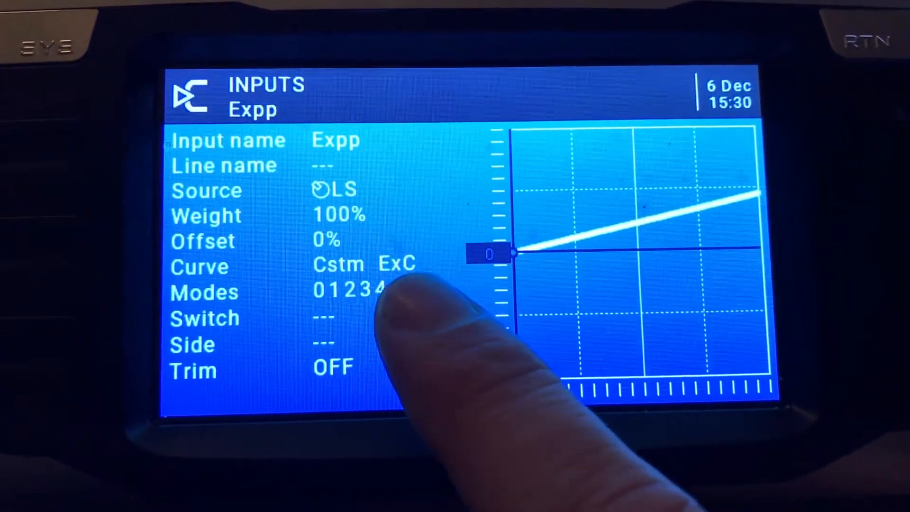
{"action": "left_click", "coordinate": [396, 265]}
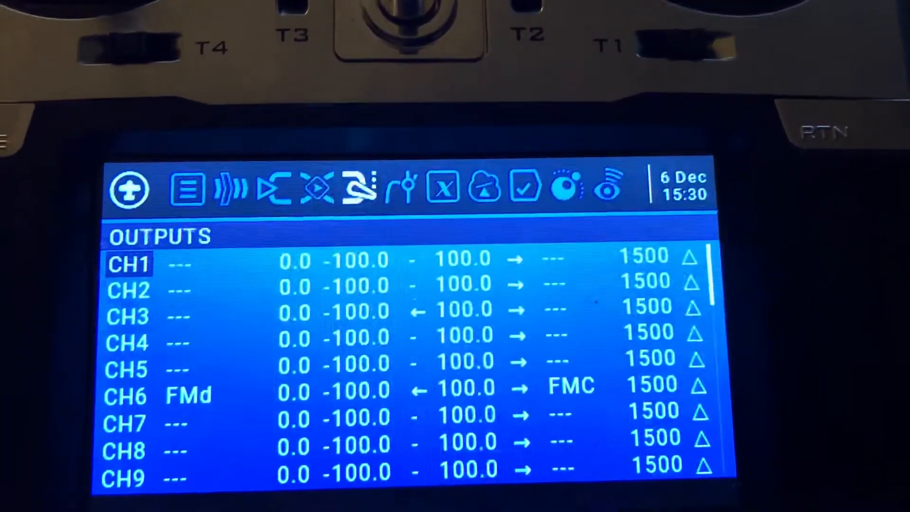
- Review logical switches L01–L04, then reach the special functions page
{"action": "left_click", "coordinate": [438, 189]}
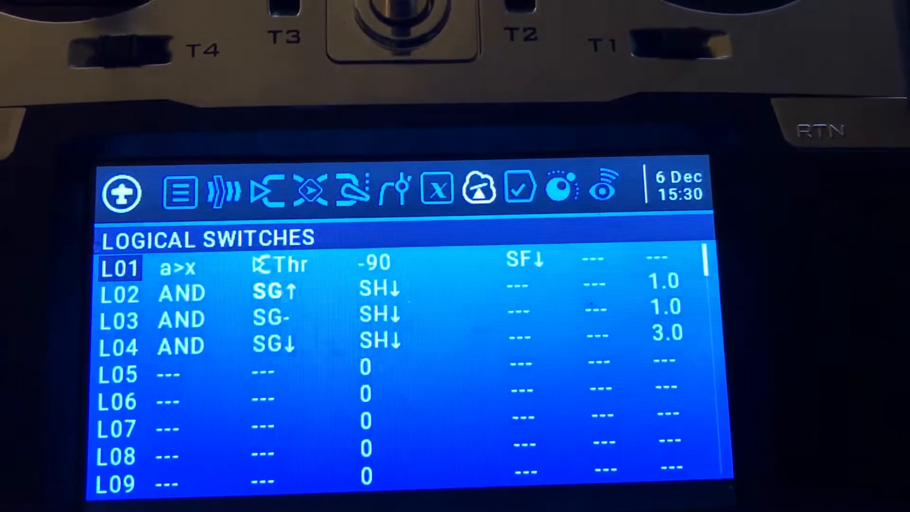
{"action": "left_click", "coordinate": [437, 193]}
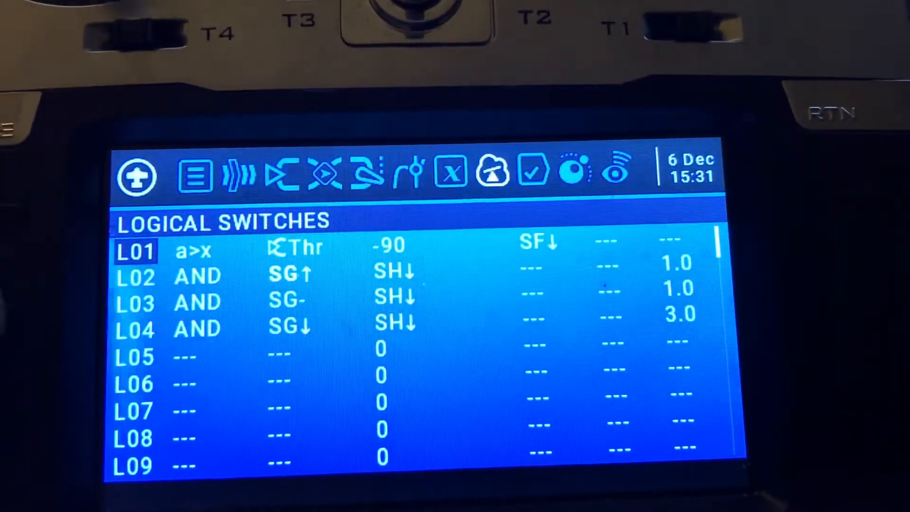
{"action": "left_click", "coordinate": [531, 171]}
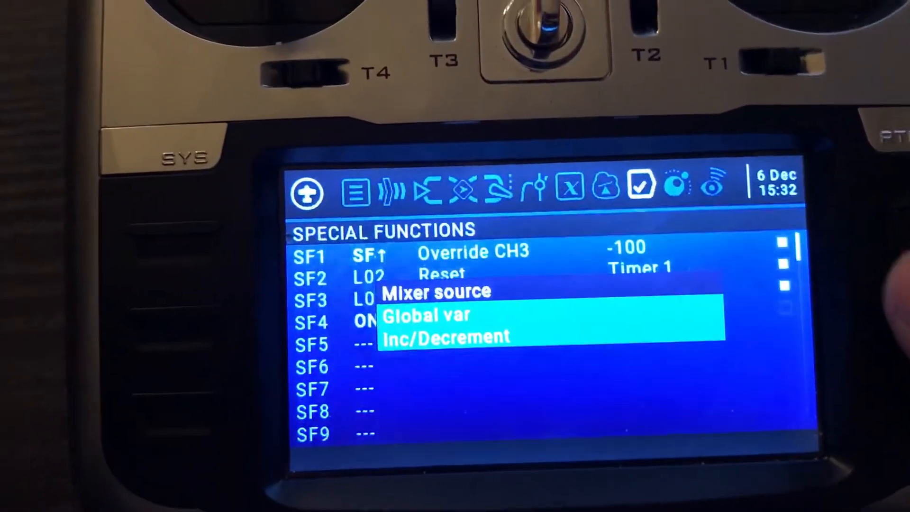
- Choose 'Global var' as the special function's action
{"action": "left_click", "coordinate": [429, 326]}
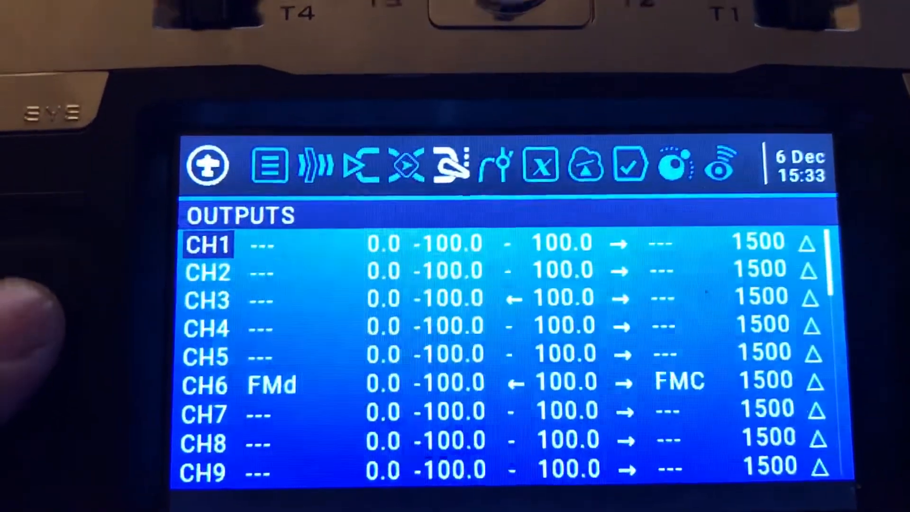
- Page through Mixes to the Inputs list showing Ail rates 100%, 75%, 50%
{"action": "left_click", "coordinate": [406, 168]}
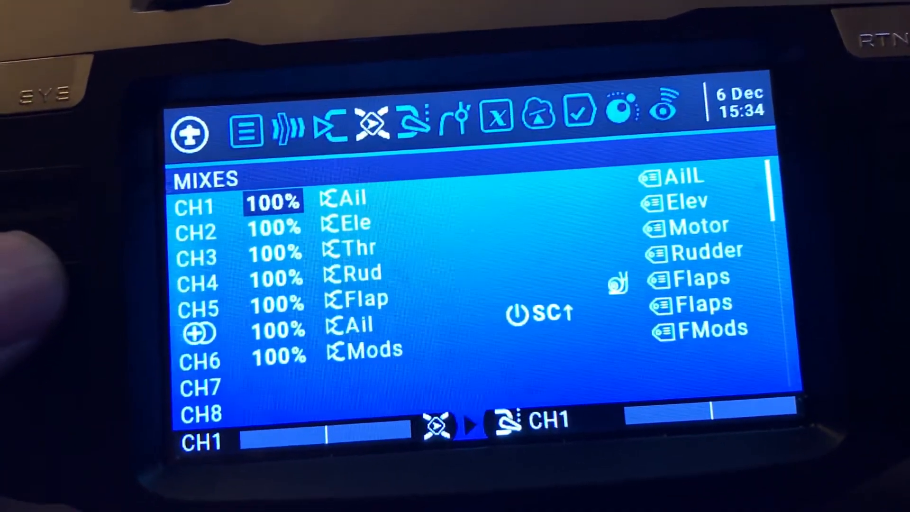
{"action": "left_click", "coordinate": [321, 128]}
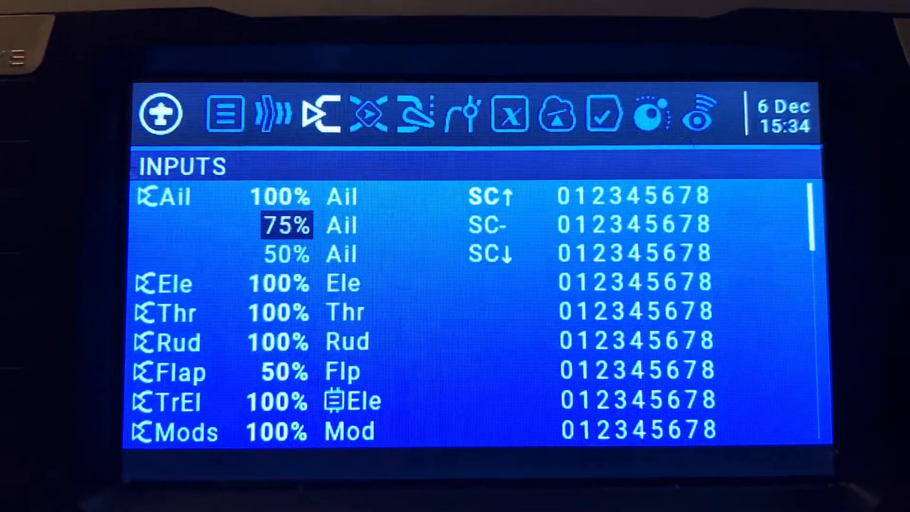
- Bring up the Ail input line's actions and choose Edit
{"action": "left_click", "coordinate": [169, 195]}
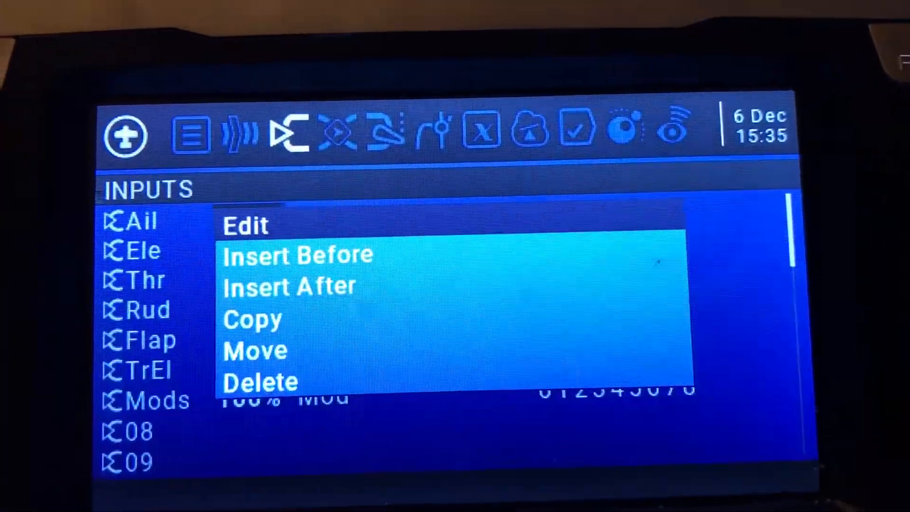
{"action": "left_click", "coordinate": [244, 225]}
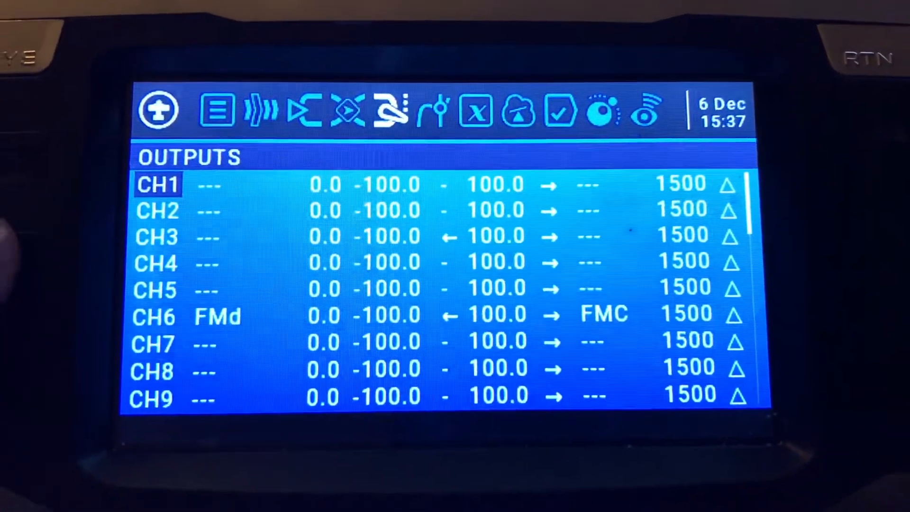
- Bring up the Ail input line editor from the INPUTS list (Ail at 100% weight, Expo curve GV1)
{"action": "left_click", "coordinate": [345, 110]}
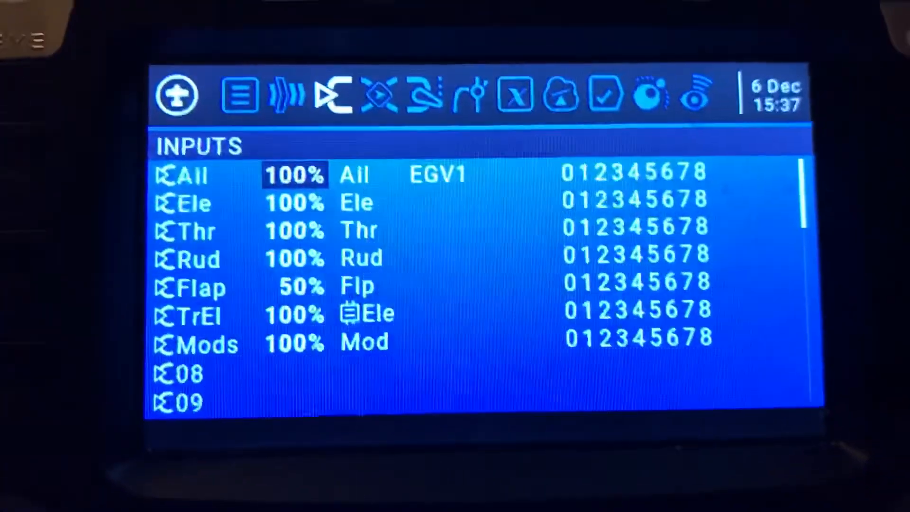
{"action": "left_click", "coordinate": [180, 174]}
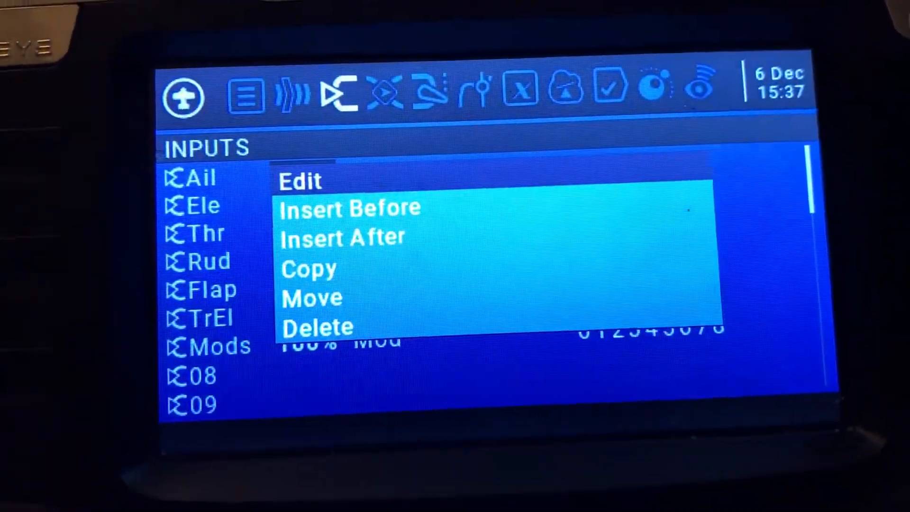
{"action": "left_click", "coordinate": [300, 180]}
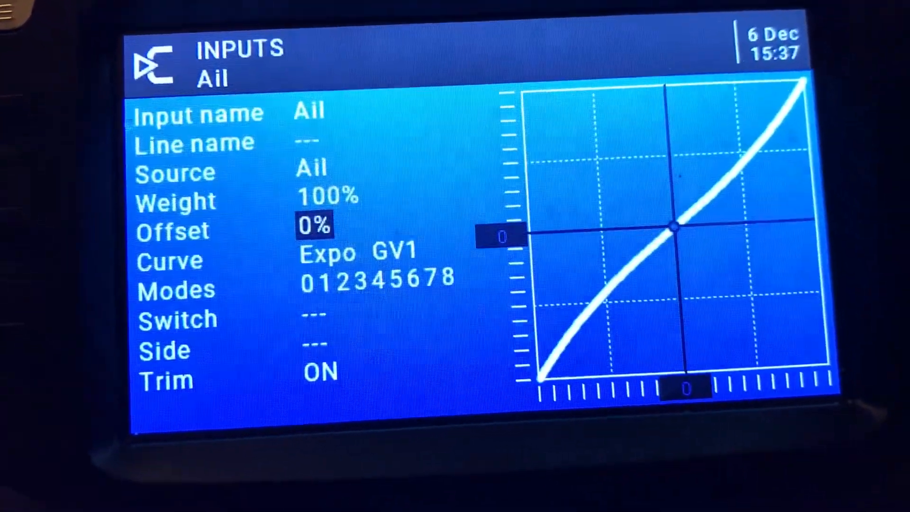